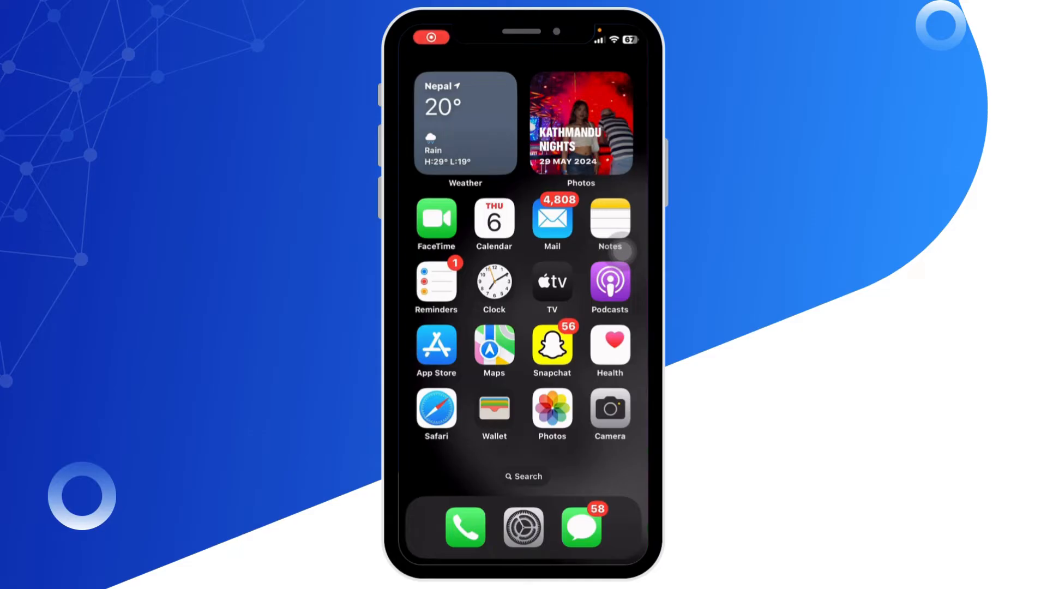
- Launch the Settings app from the Home Screen dock
left_click(522, 526)
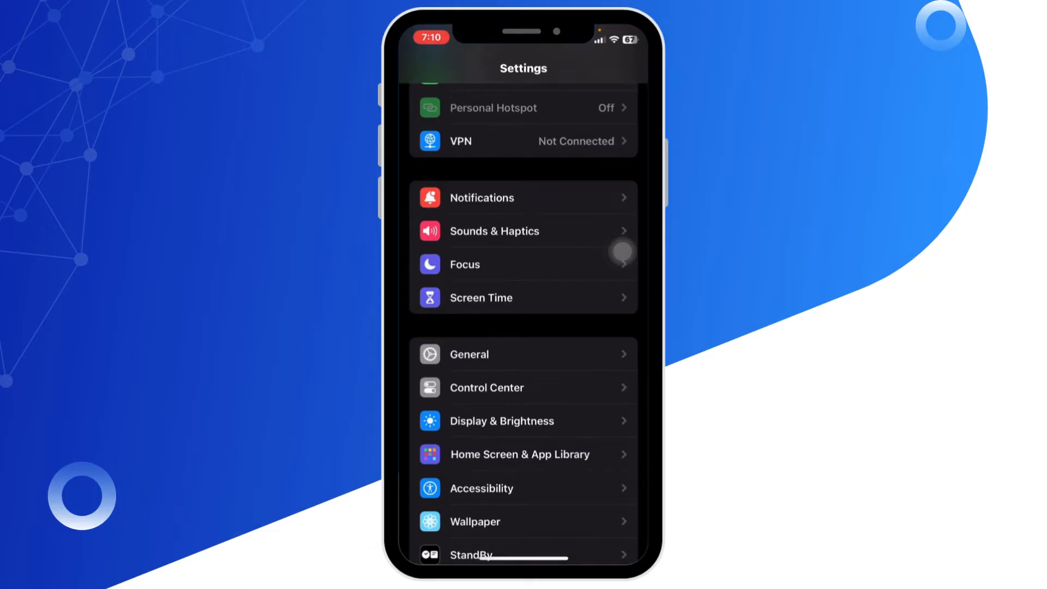
- Go into Screen Time and reach Content & Privacy Restrictions
left_click(522, 296)
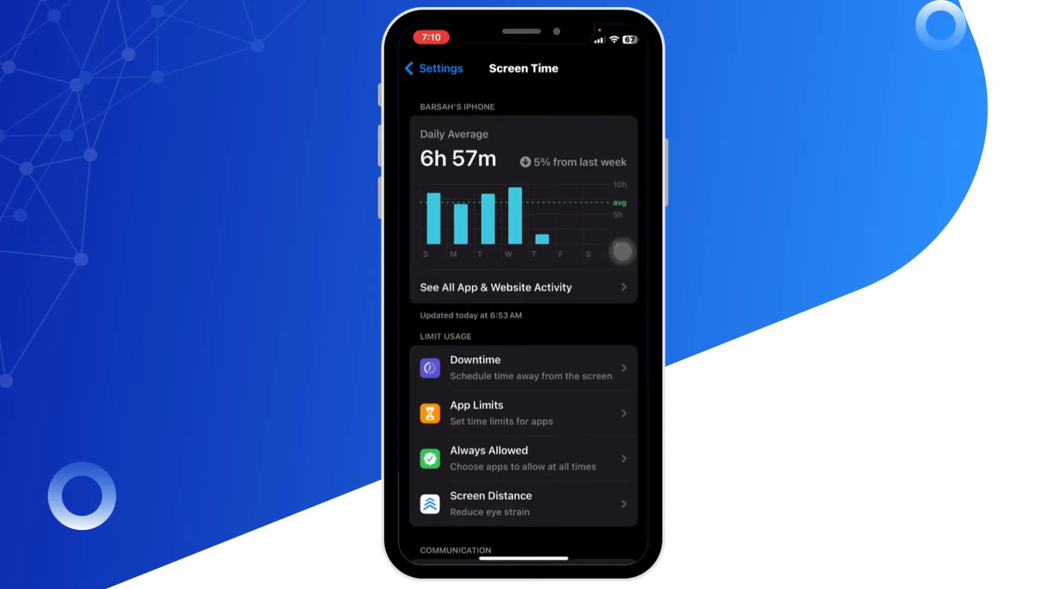
scroll("down", 3)
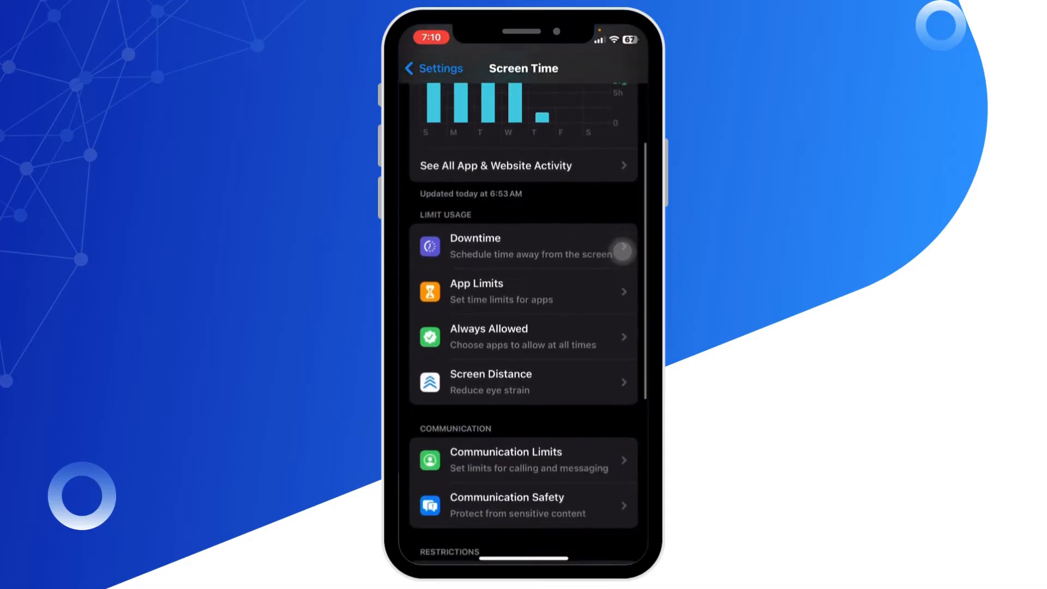
scroll("down", 3)
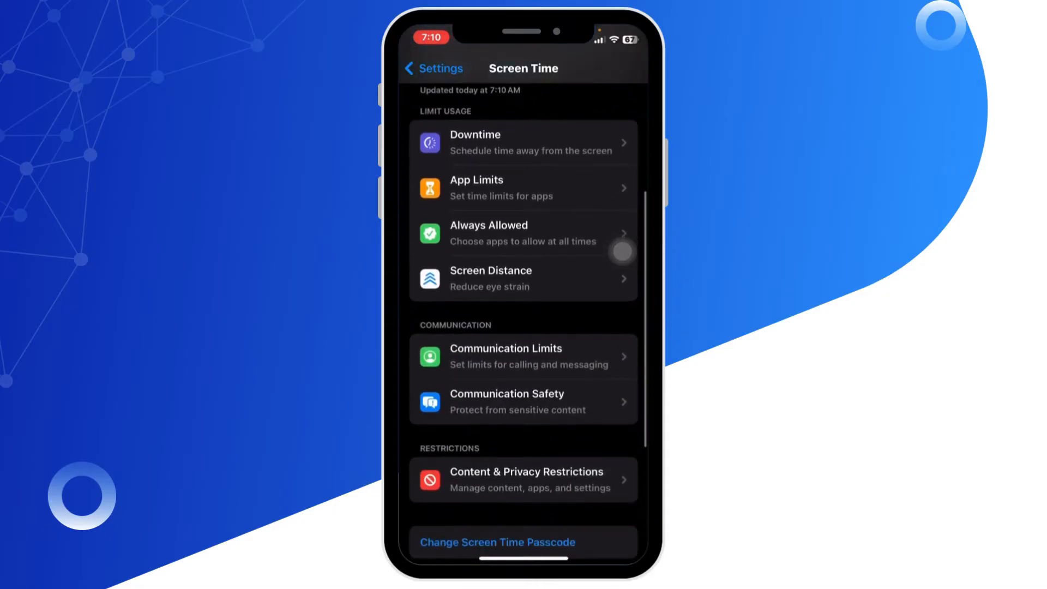
left_click(525, 480)
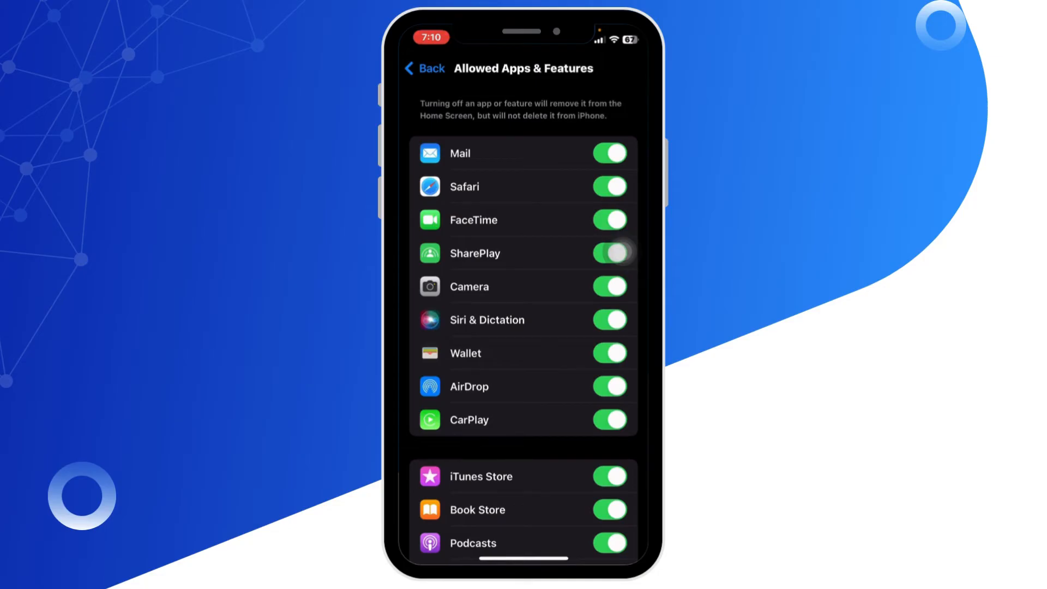
- Switch the CarPlay toggle off in Allowed Apps & Features, leaving other apps allowed
left_click(608, 252)
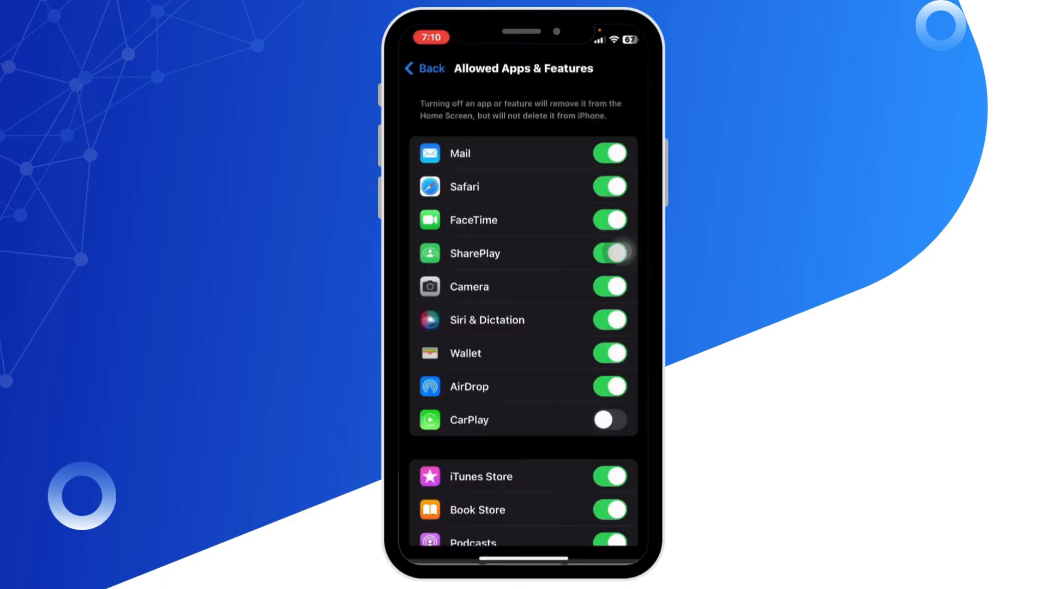
scroll("down", 3)
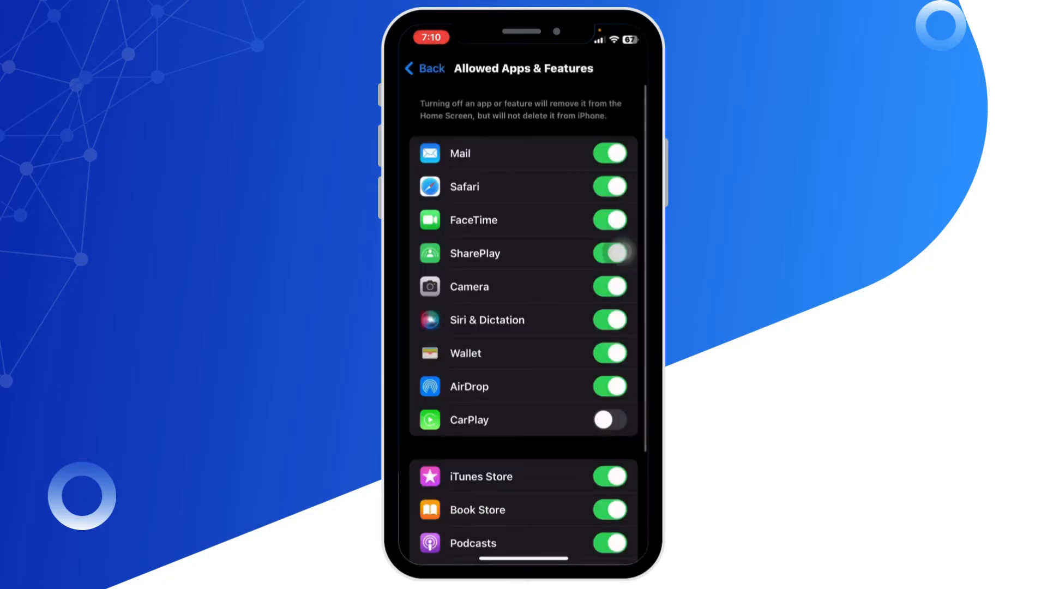